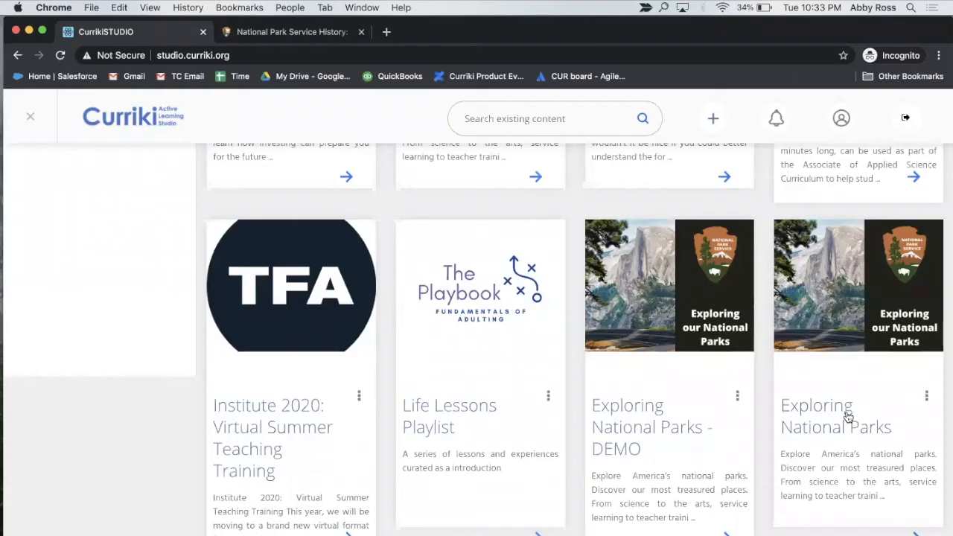
- Open the Exploring National Parks project from the projects page
{"action": "left_click", "coordinate": [837, 417]}
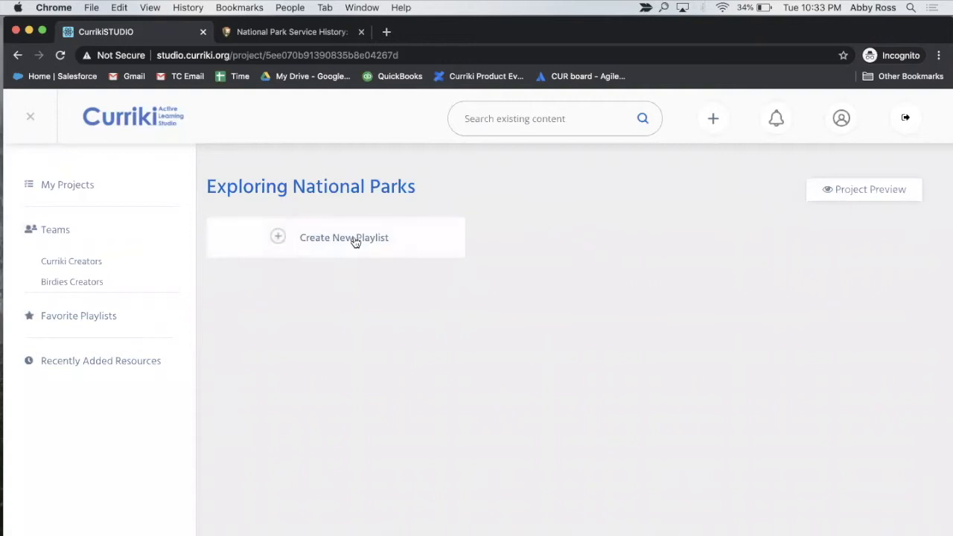
- Create an empty playlist named Example playlist 1 in the project
{"action": "left_click", "coordinate": [342, 237]}
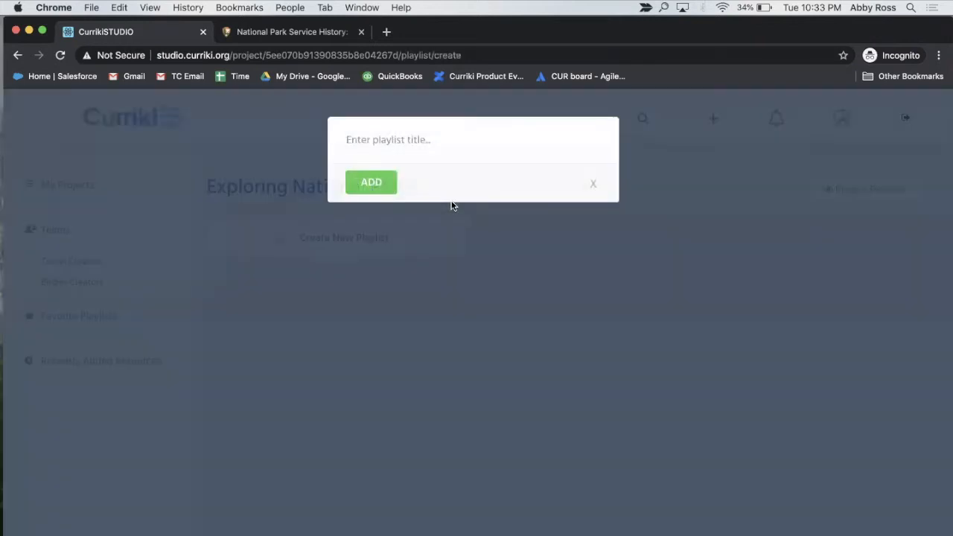
{"action": "type", "text": "Example pla"}
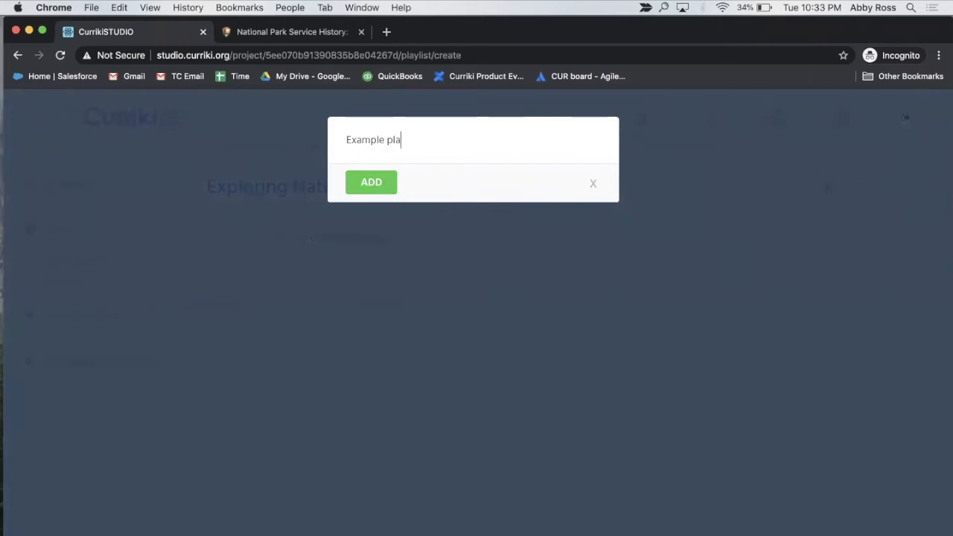
{"action": "type", "text": "yl"}
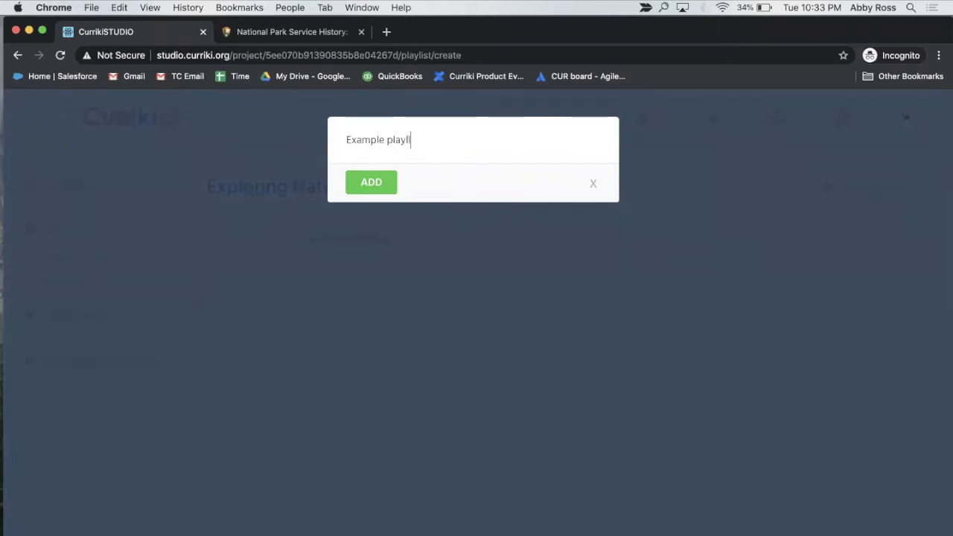
{"action": "left_click", "coordinate": [371, 182]}
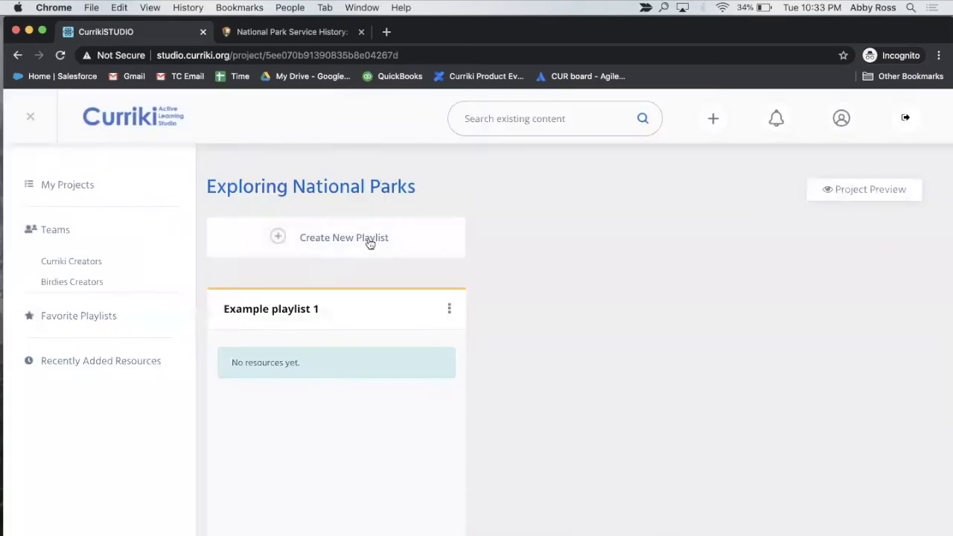
- Create a second empty playlist named Example playlist 2
{"action": "left_click", "coordinate": [342, 237]}
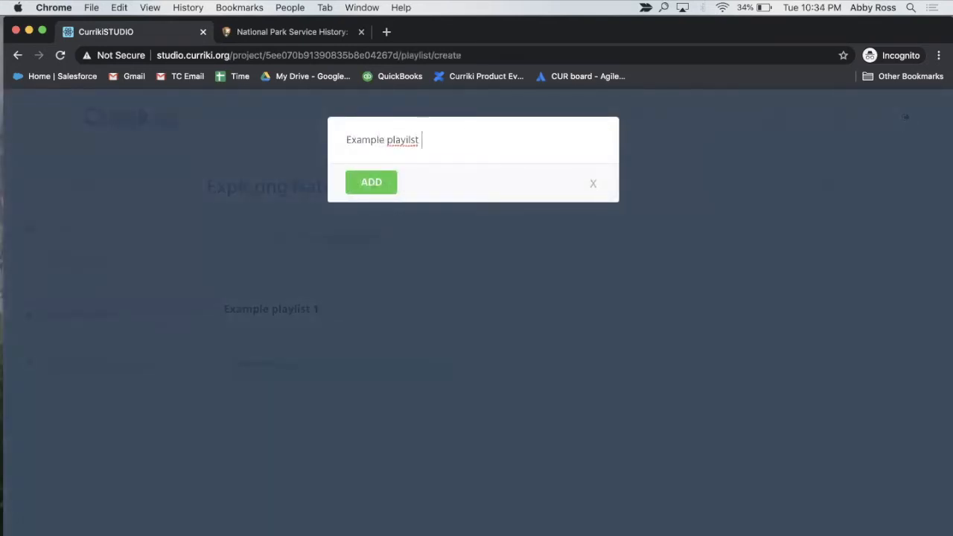
{"action": "type", "text": "Example playlist 2"}
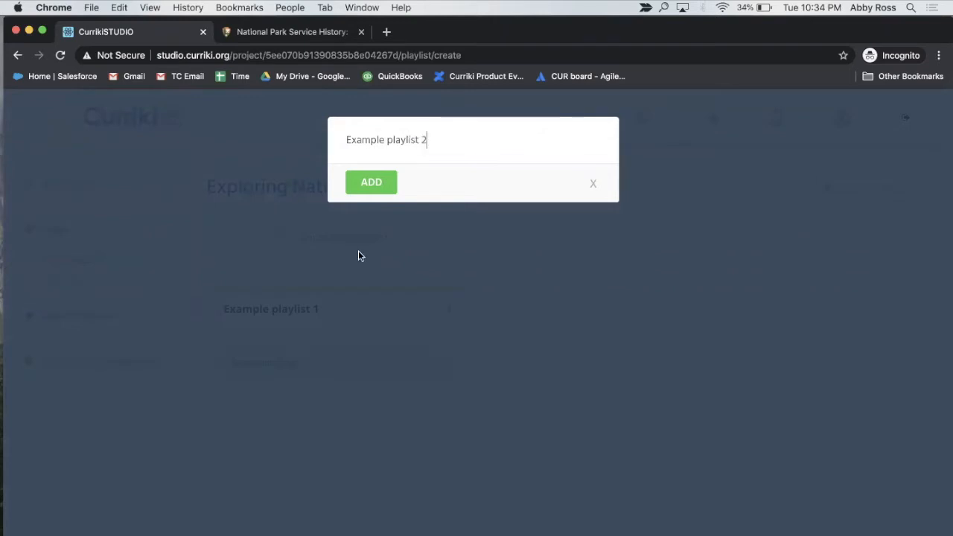
{"action": "left_click", "coordinate": [370, 181]}
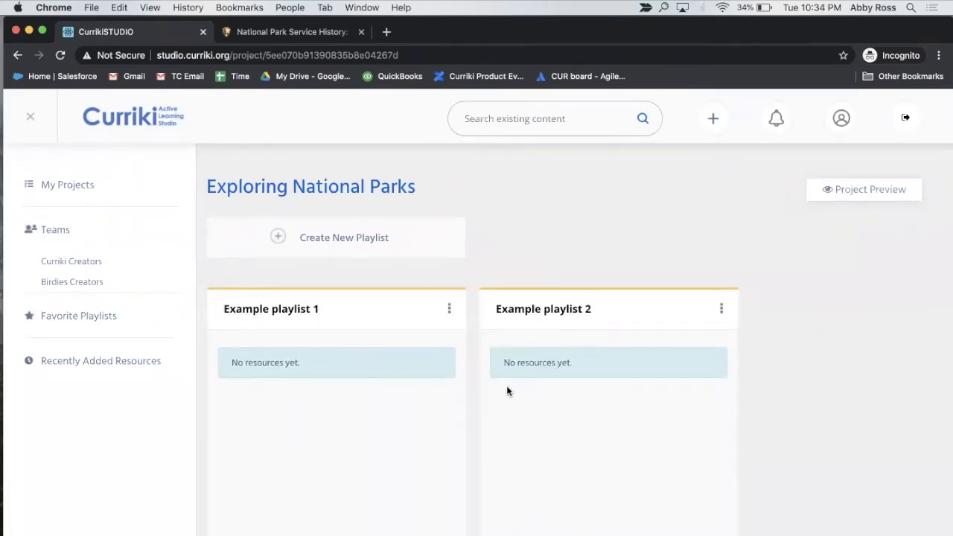
- Add a new Multimedia resource of type Interactive Video to Example playlist 1
{"action": "scroll", "scroll_direction": "down", "scroll_amount": 3}
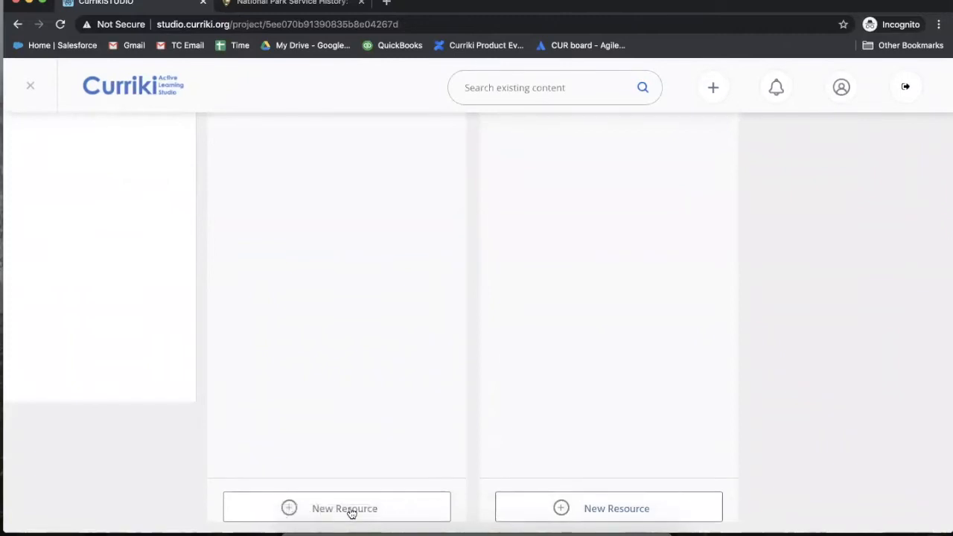
{"action": "mouse_move", "coordinate": [335, 510]}
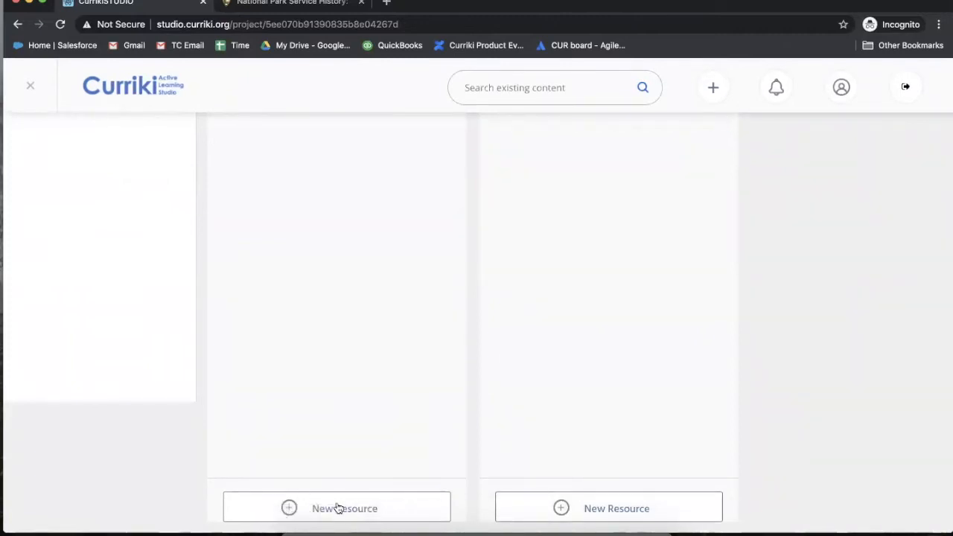
{"action": "left_click", "coordinate": [337, 507]}
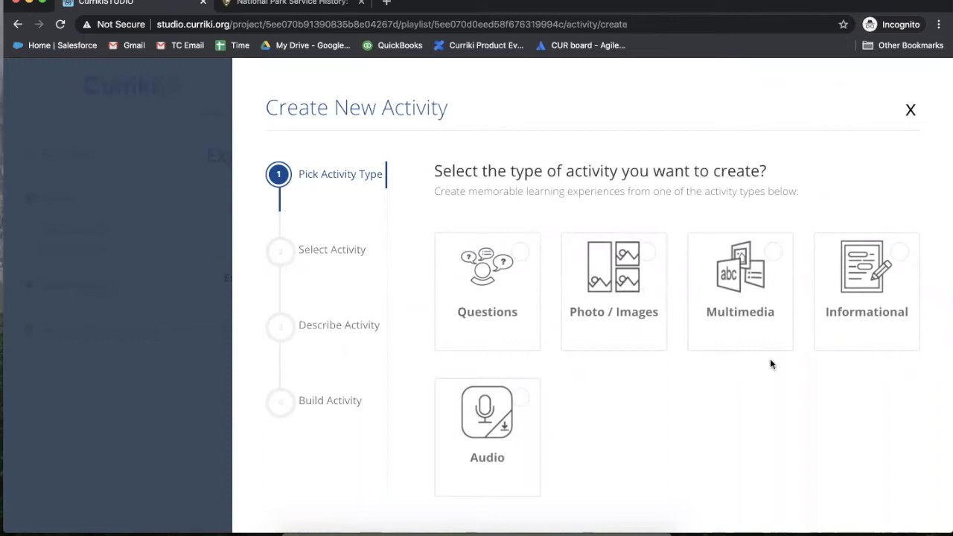
{"action": "mouse_move", "coordinate": [551, 329]}
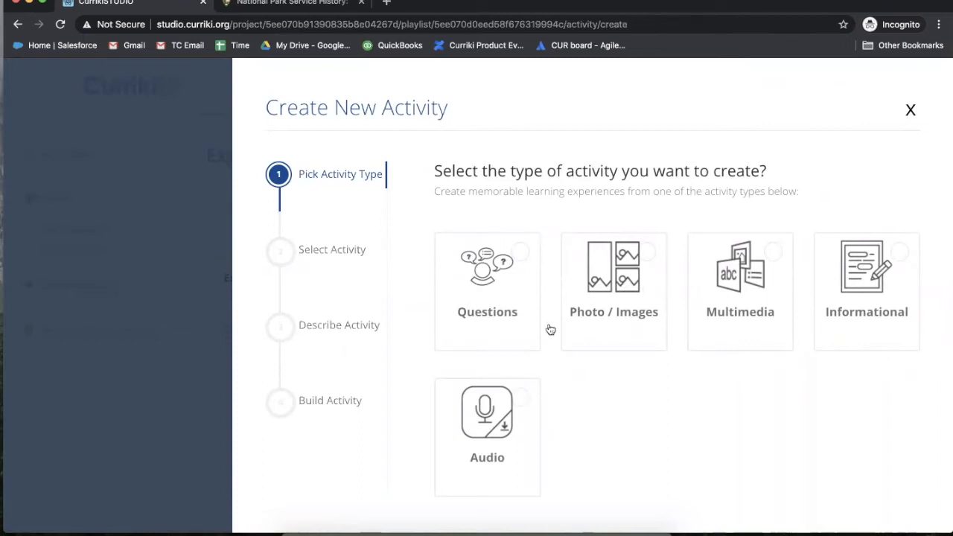
{"action": "mouse_move", "coordinate": [729, 330]}
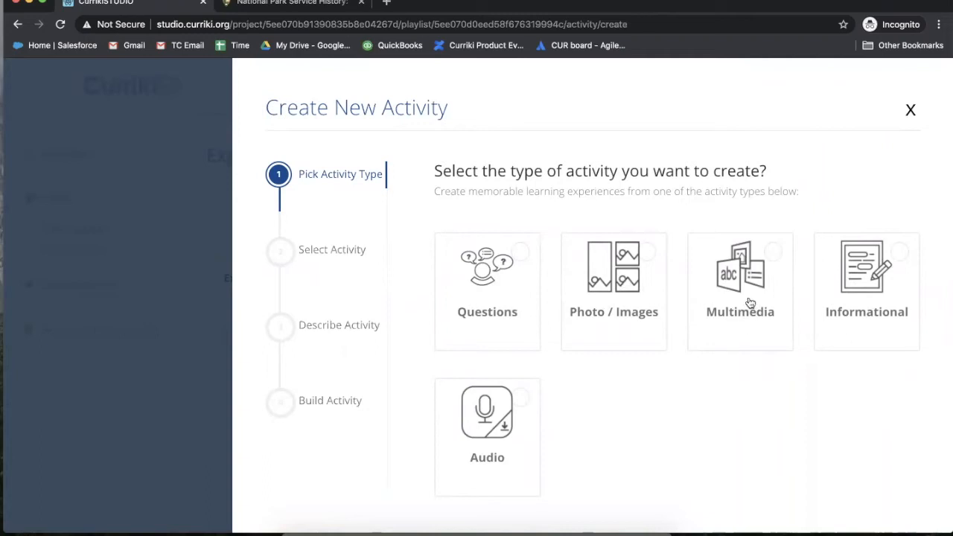
{"action": "left_click", "coordinate": [740, 292]}
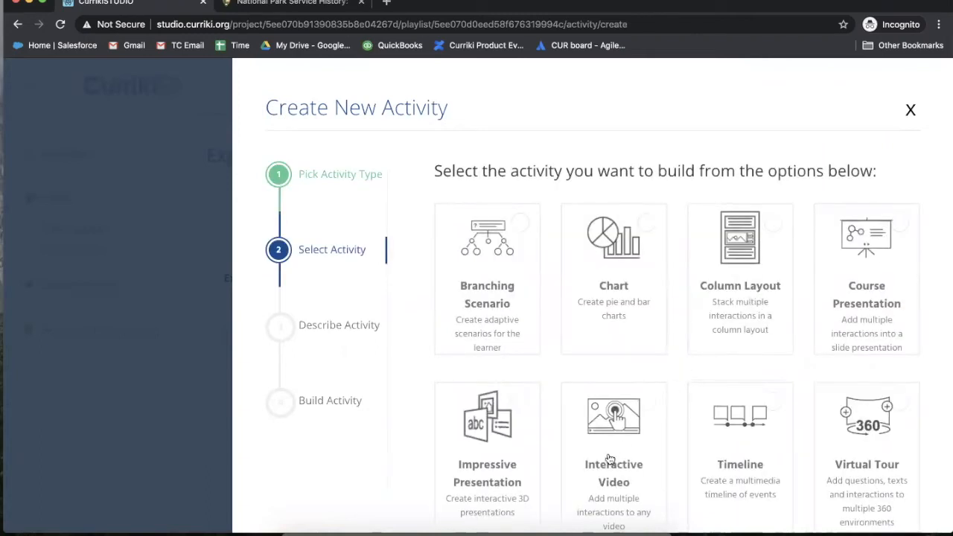
{"action": "scroll", "scroll_direction": "down", "scroll_amount": 3}
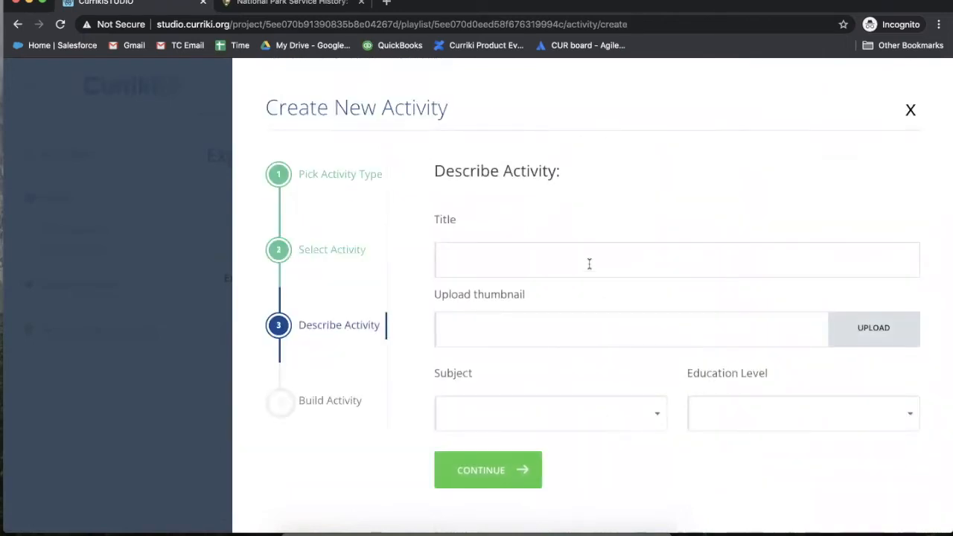
- Title the activity Exploring National Parks and upload Yosemite.jpg as its thumbnail
{"action": "type", "text": "Exploring National"}
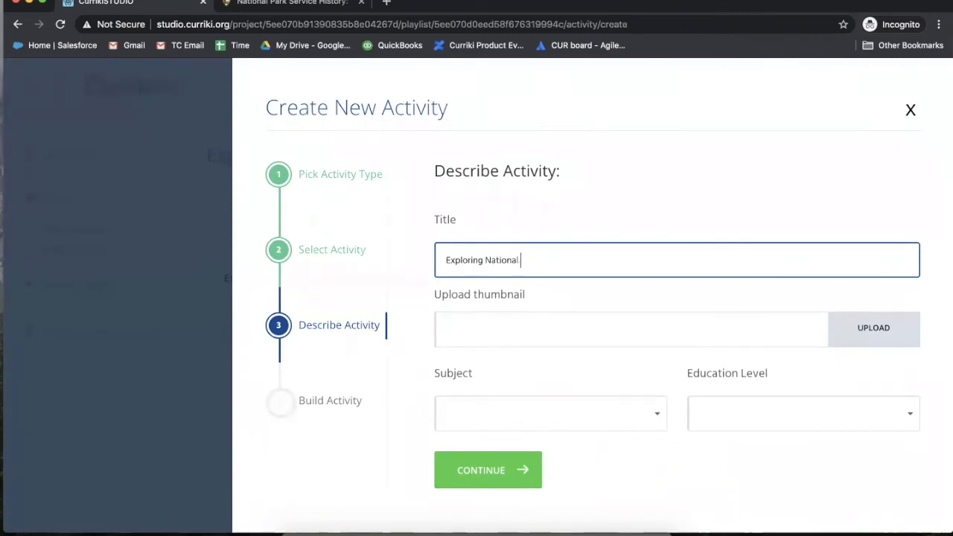
{"action": "type", "text": "Parks"}
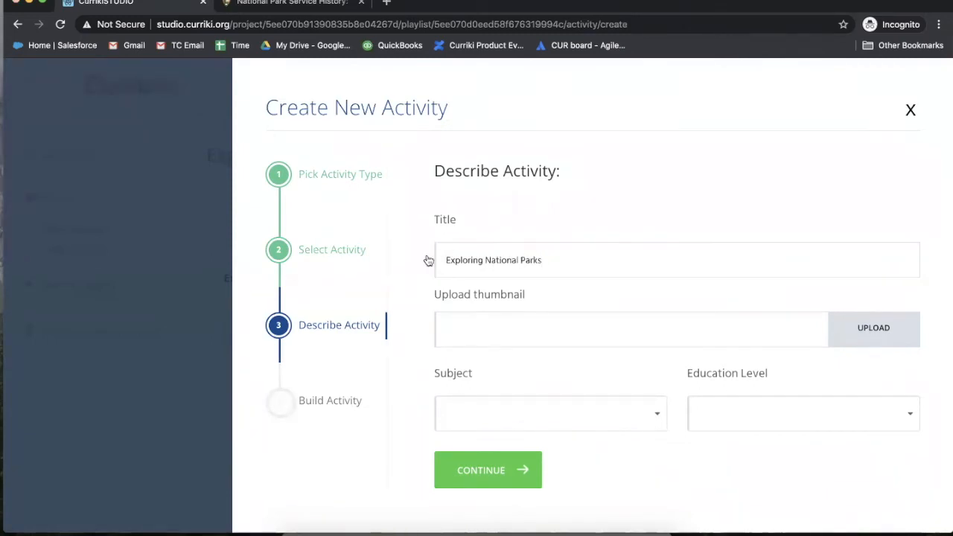
{"action": "left_click", "coordinate": [878, 328]}
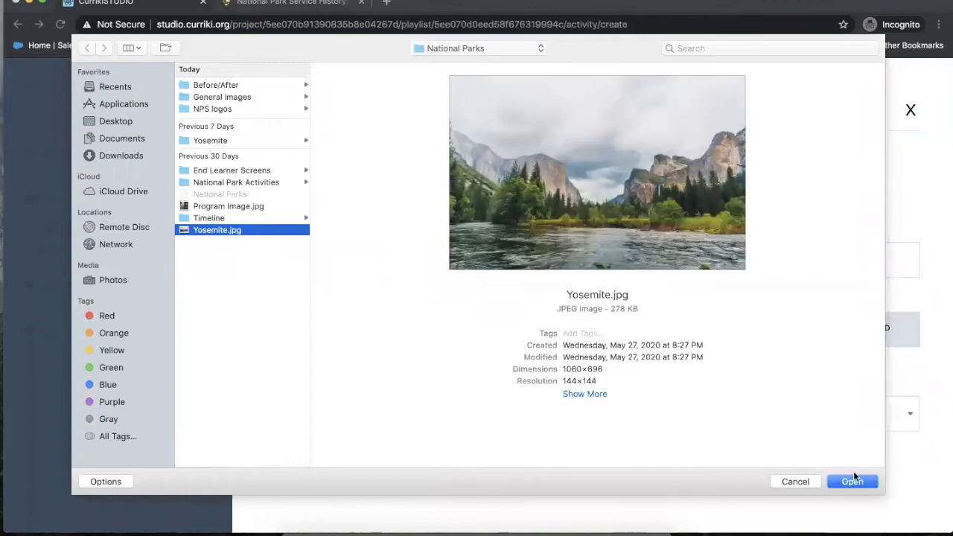
{"action": "left_click", "coordinate": [852, 481]}
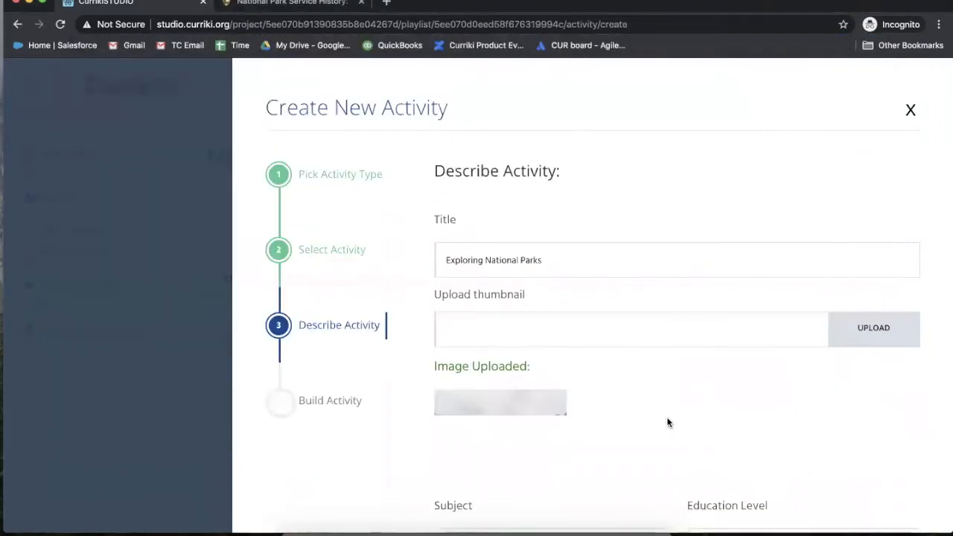
{"action": "scroll", "scroll_direction": "down", "scroll_amount": 3}
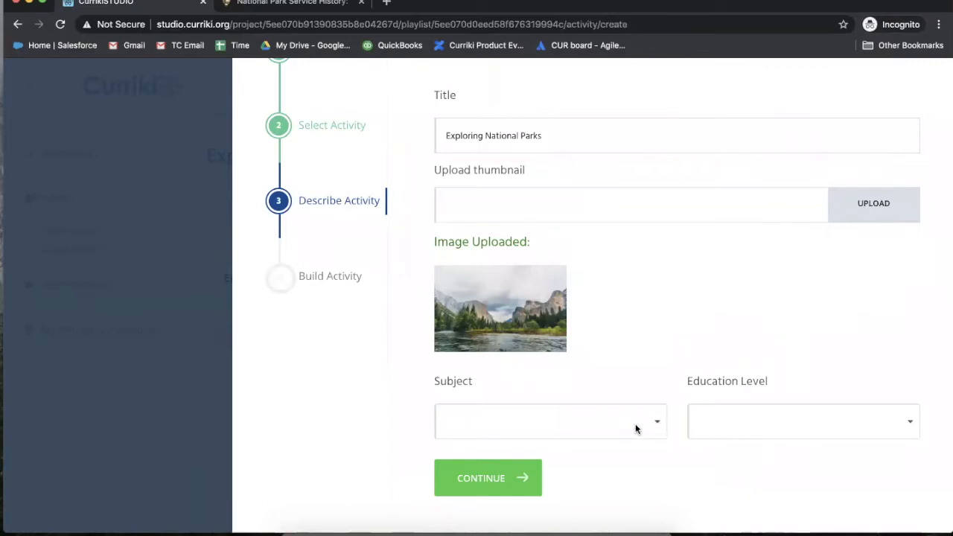
{"action": "mouse_move", "coordinate": [670, 426]}
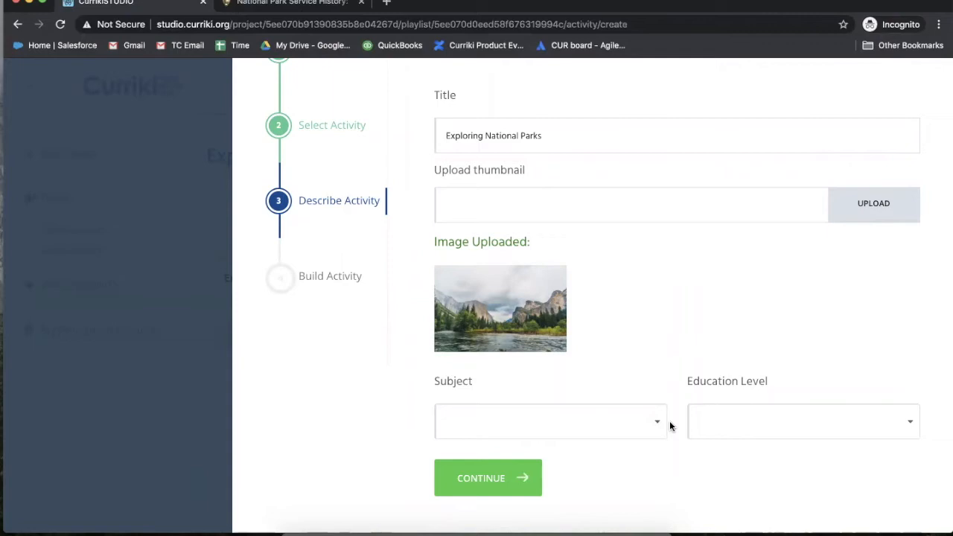
{"action": "mouse_move", "coordinate": [545, 488]}
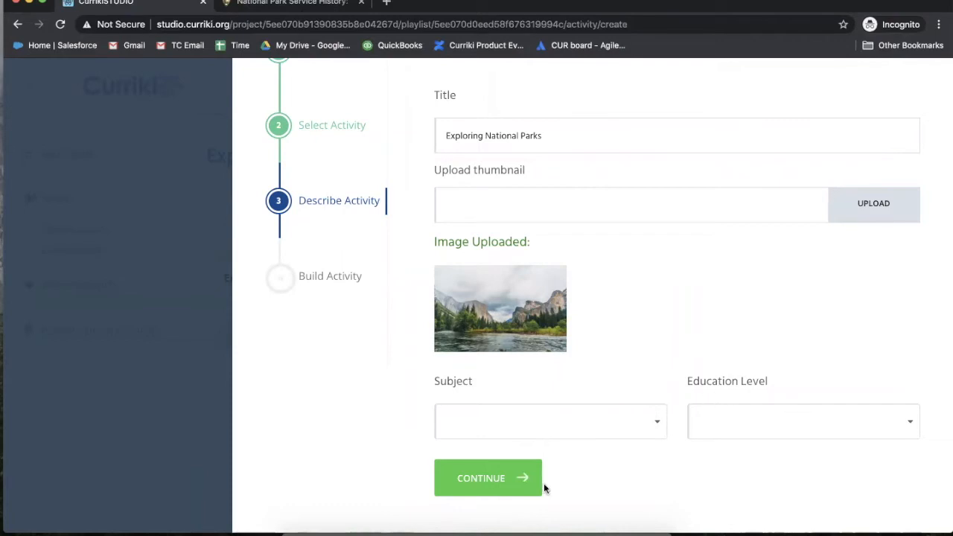
- Proceed to the activity builder, play the embedded Yosemite video to about 0:50, and move to adding interactions
{"action": "left_click", "coordinate": [489, 479]}
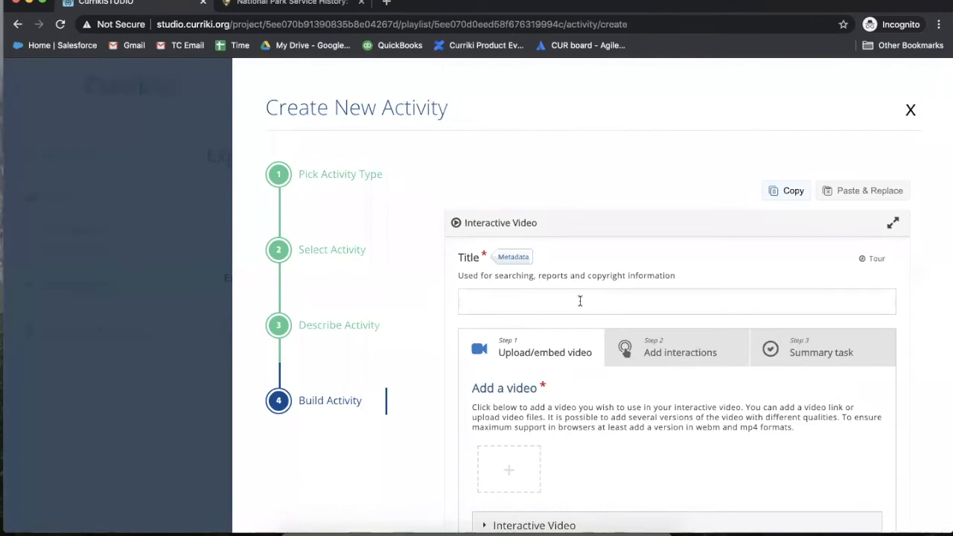
{"action": "type", "text": "Ex"}
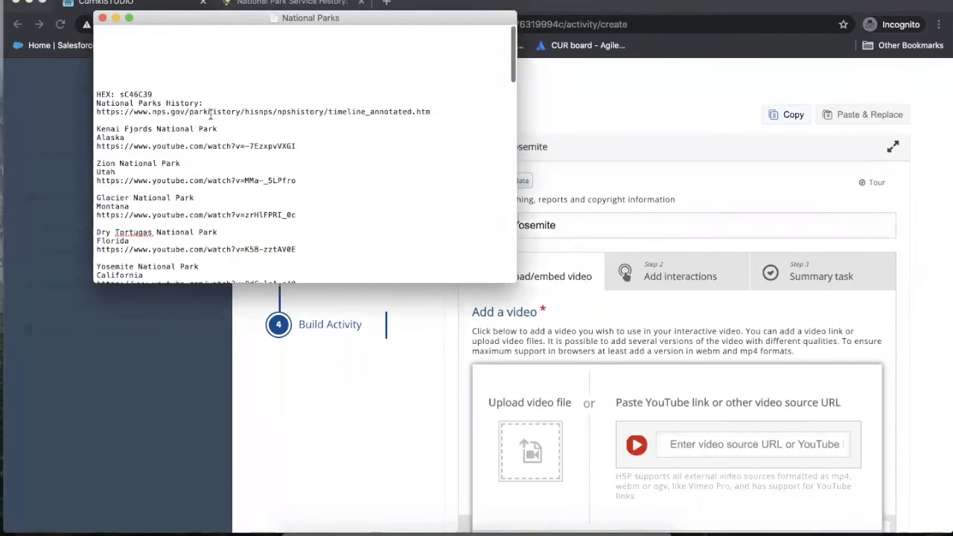
{"action": "scroll", "scroll_direction": "down", "scroll_amount": 3}
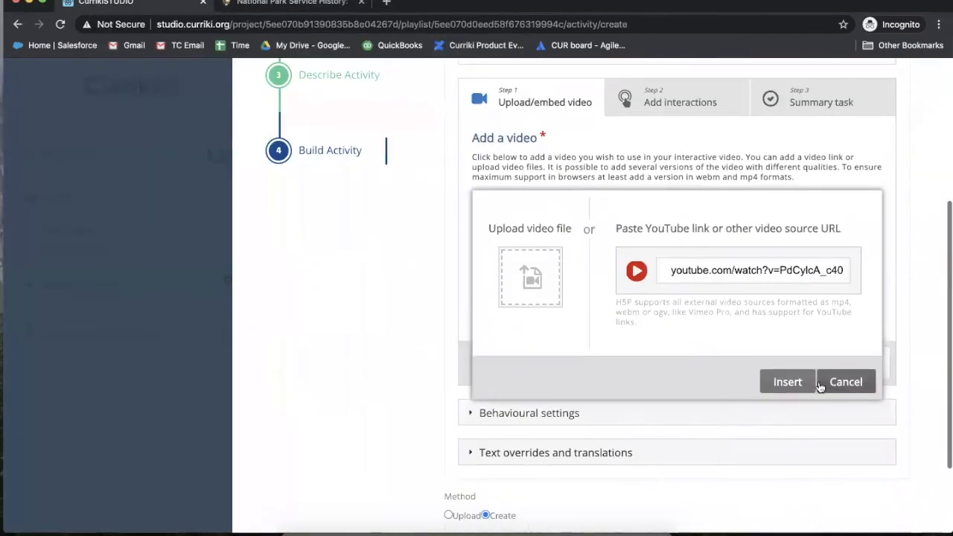
{"action": "left_click", "coordinate": [787, 382]}
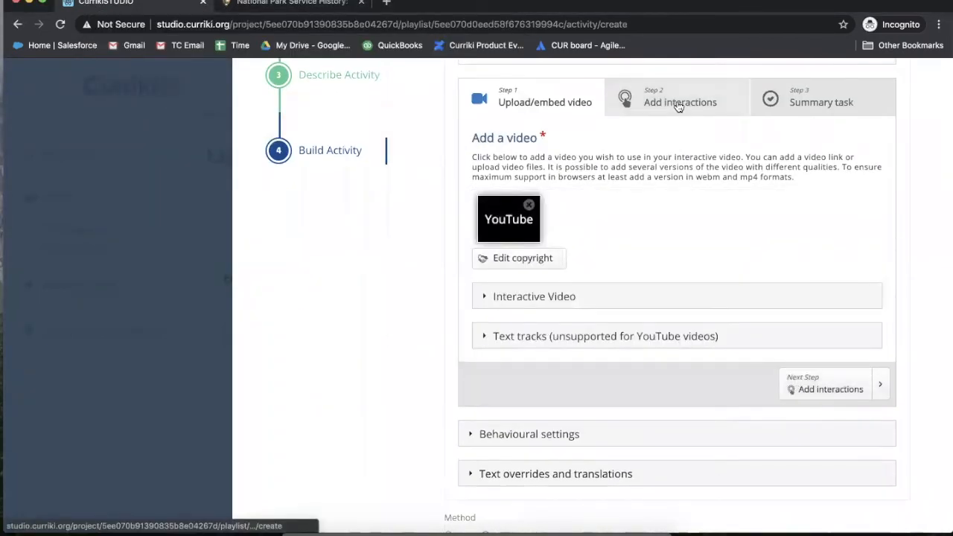
{"action": "left_click", "coordinate": [680, 102]}
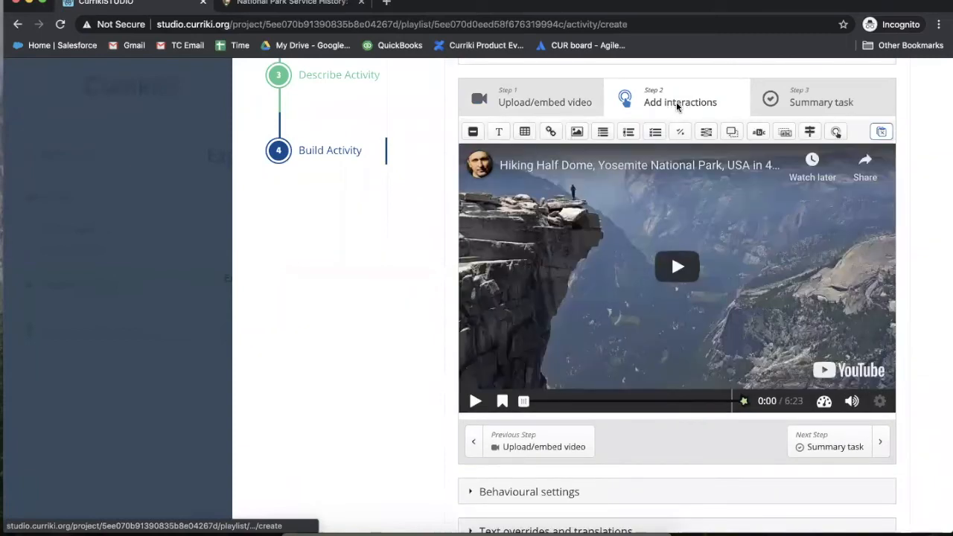
{"action": "mouse_move", "coordinate": [489, 131]}
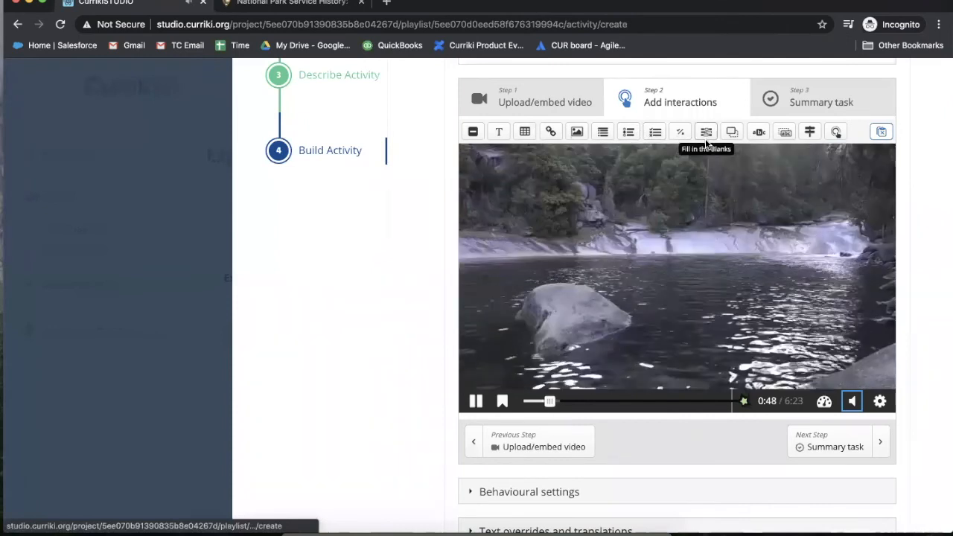
{"action": "mouse_move", "coordinate": [681, 132]}
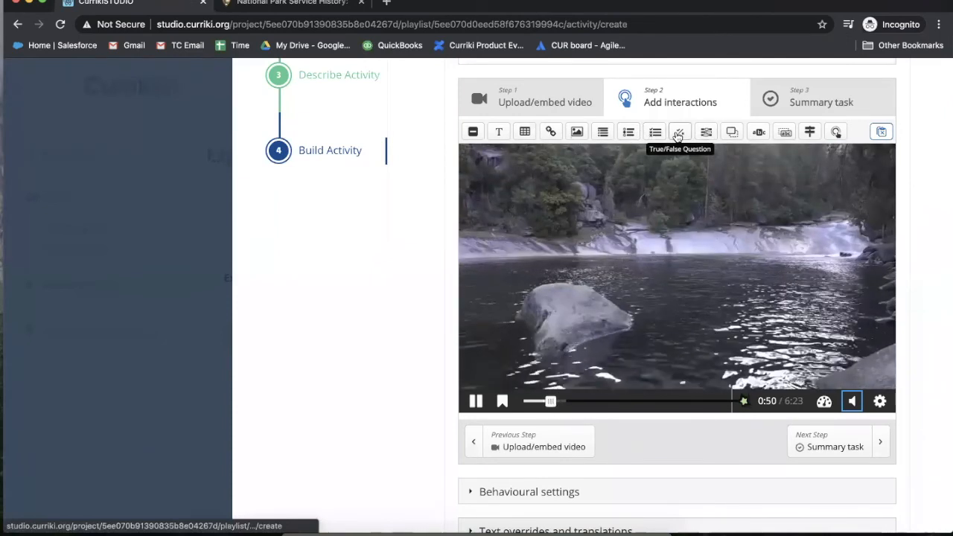
- Add a True/False question at 0:50 titled and asking 'Yosemite is in California' with True correct
{"action": "left_click", "coordinate": [679, 131]}
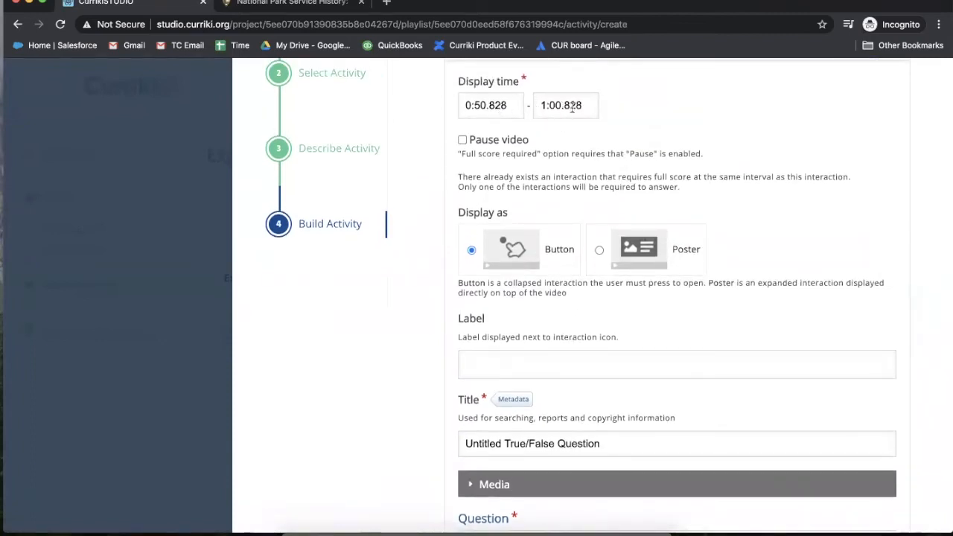
{"action": "scroll", "scroll_direction": "down", "scroll_amount": 3}
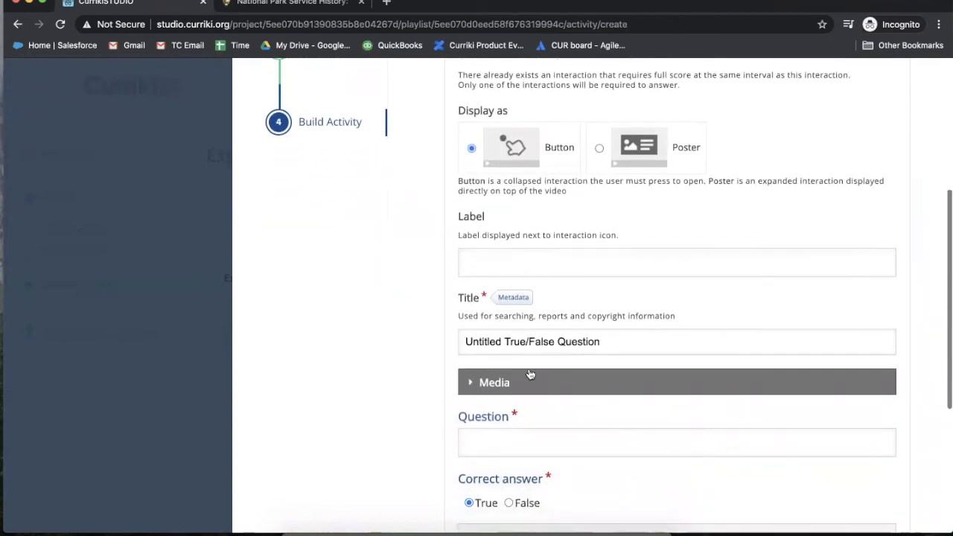
{"action": "type", "text": "Yosemite is in Califor"}
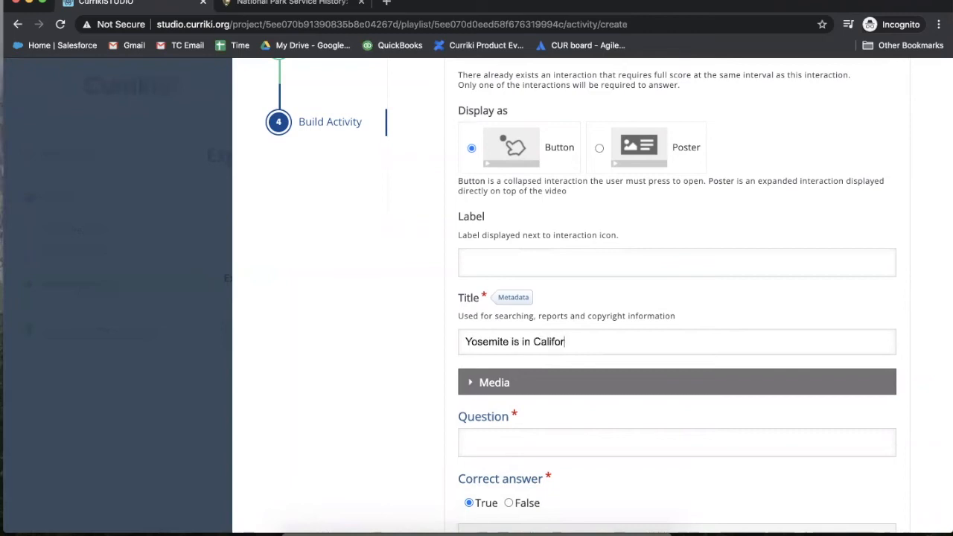
{"action": "type", "text": "nia"}
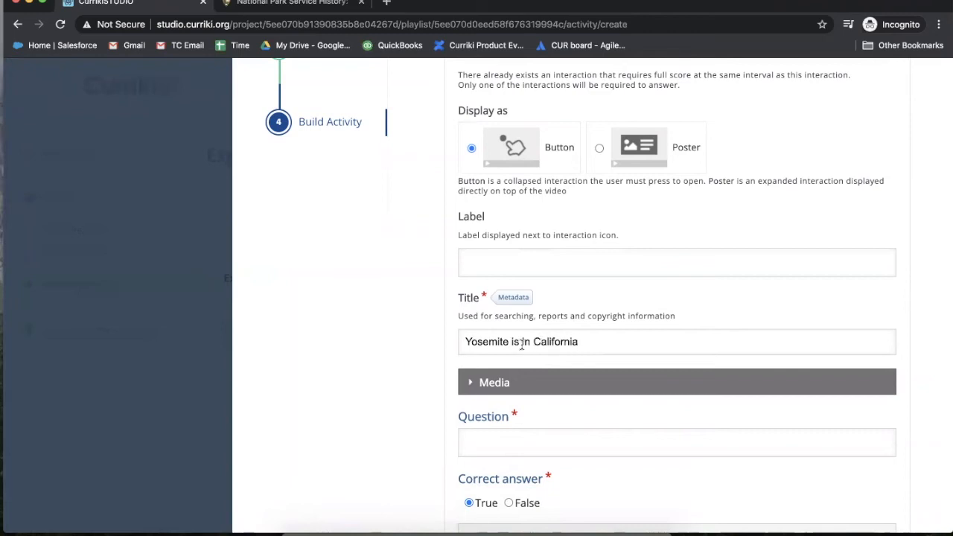
{"action": "scroll", "scroll_direction": "down", "scroll_amount": 3}
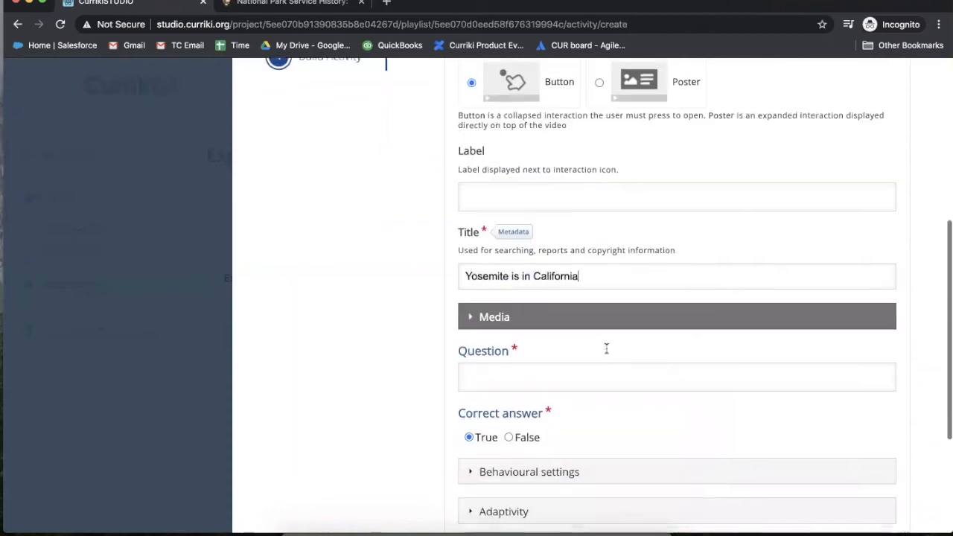
{"action": "left_click", "coordinate": [676, 376]}
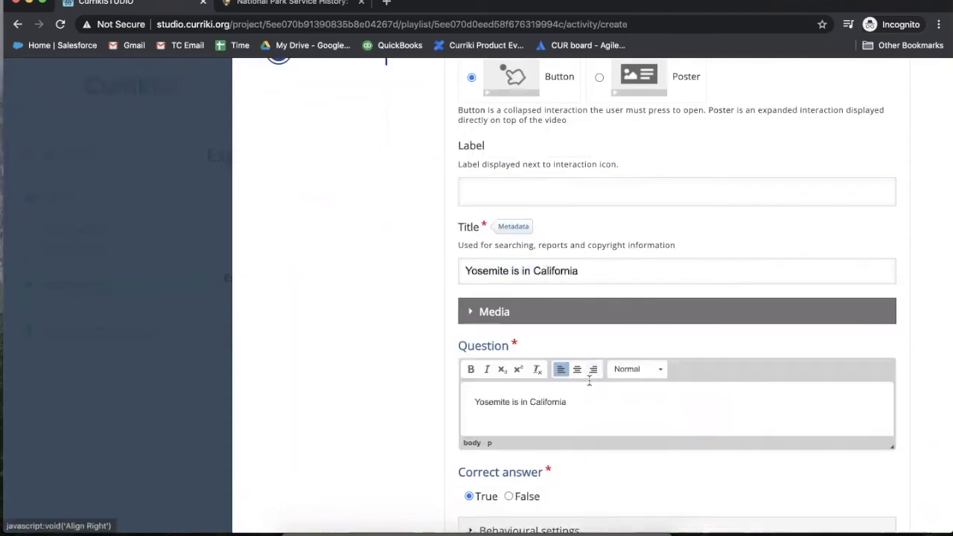
{"action": "scroll", "scroll_direction": "down", "scroll_amount": 3}
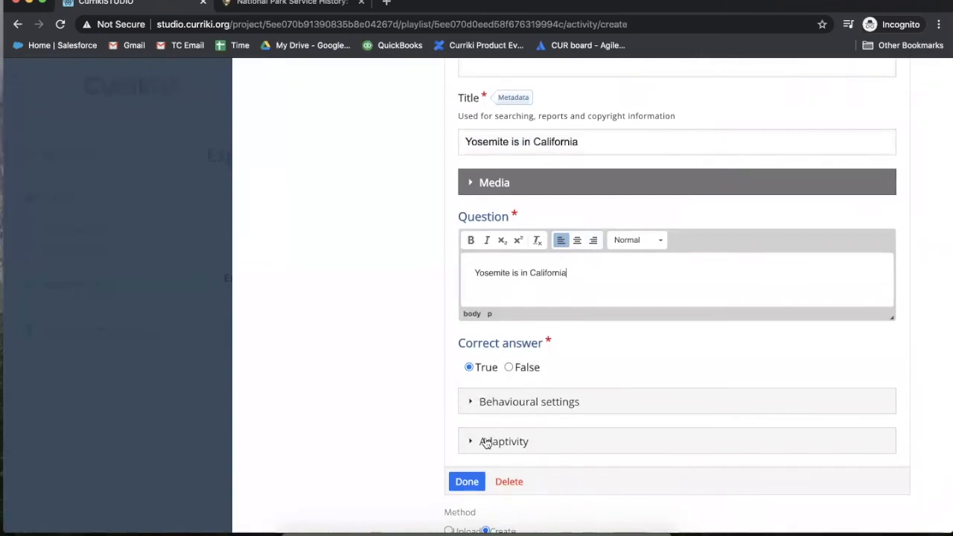
{"action": "scroll", "scroll_direction": "down", "scroll_amount": 3}
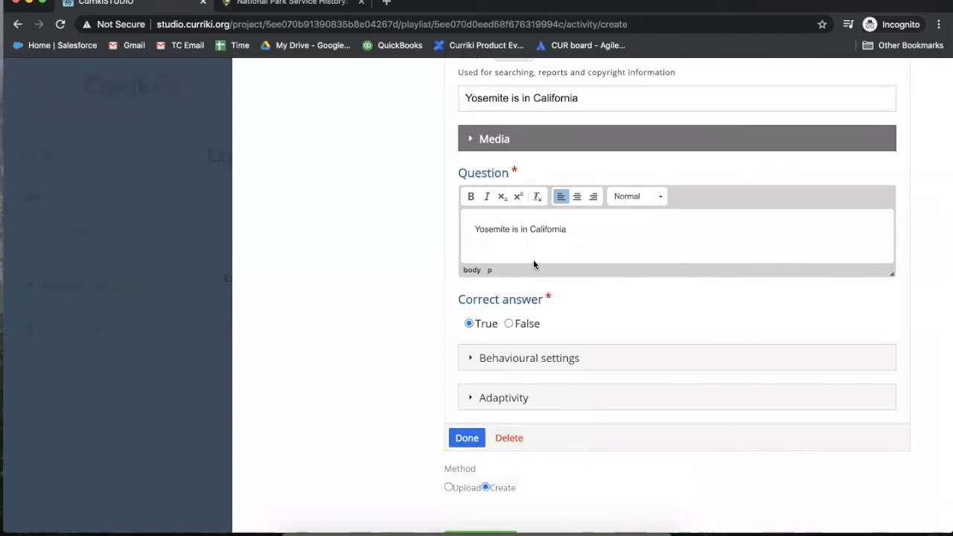
{"action": "left_click", "coordinate": [467, 438]}
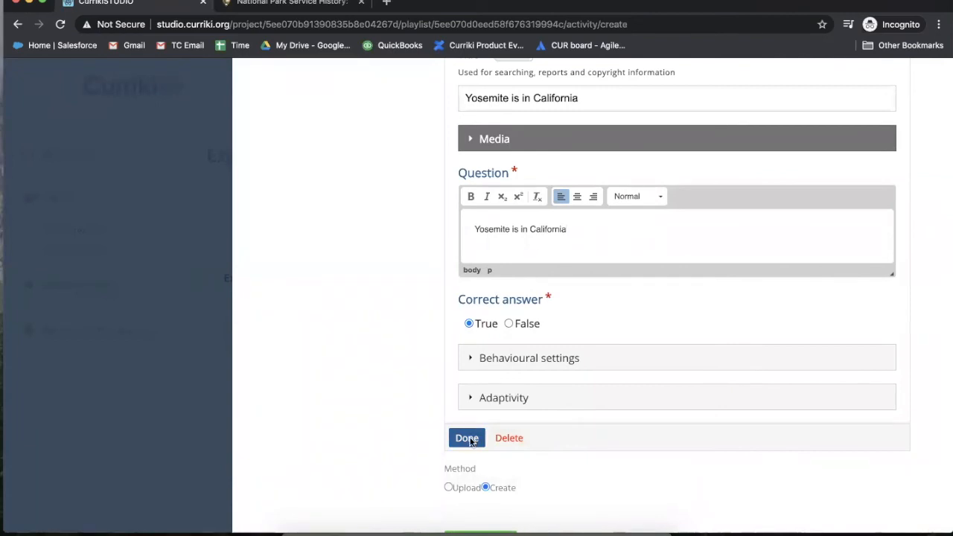
- Save the question into the video, finish the activity and return to the project page
{"action": "left_click", "coordinate": [466, 438]}
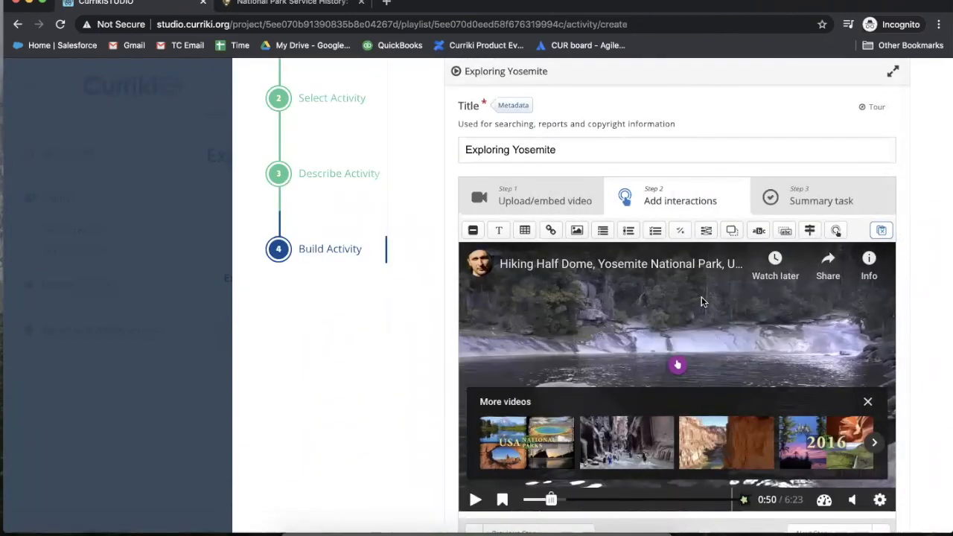
{"action": "mouse_move", "coordinate": [602, 229]}
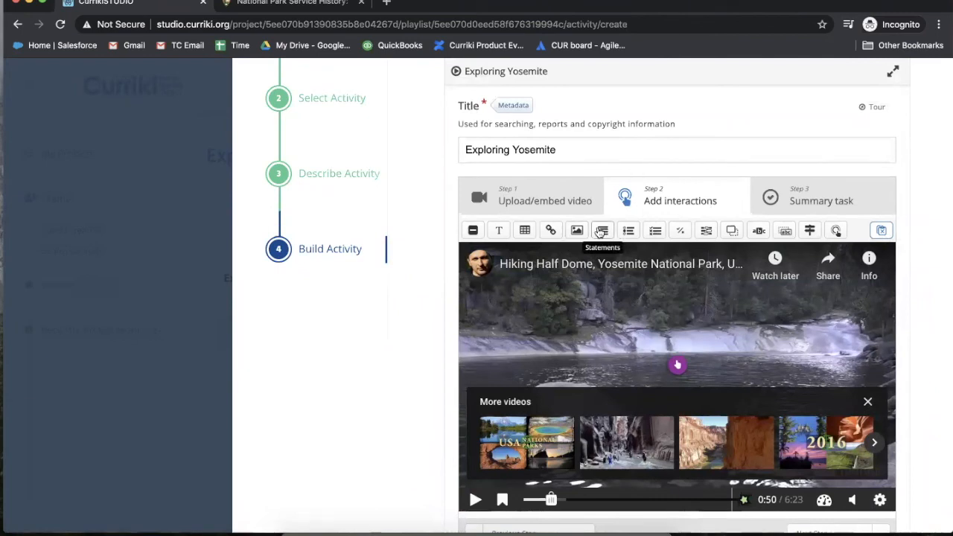
{"action": "mouse_move", "coordinate": [760, 229]}
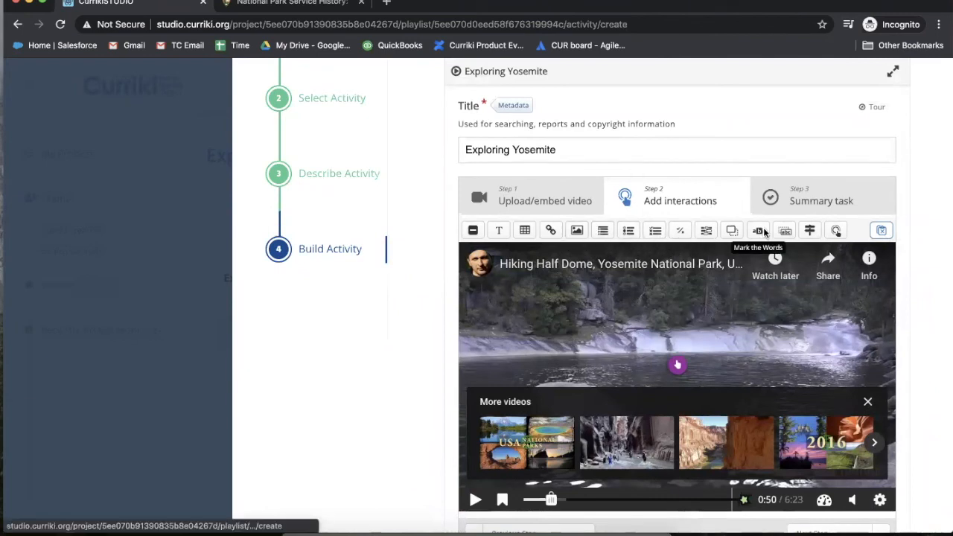
{"action": "mouse_move", "coordinate": [724, 256]}
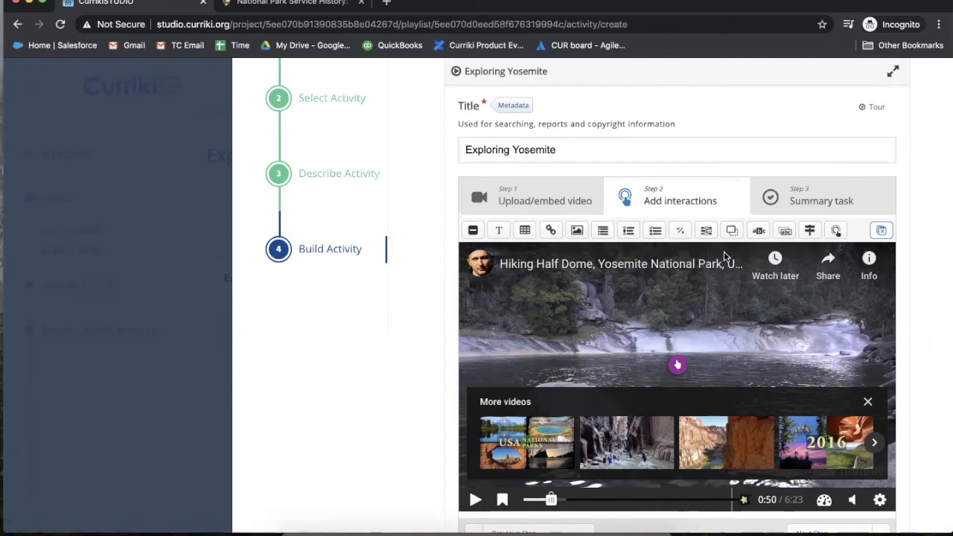
{"action": "mouse_move", "coordinate": [828, 201]}
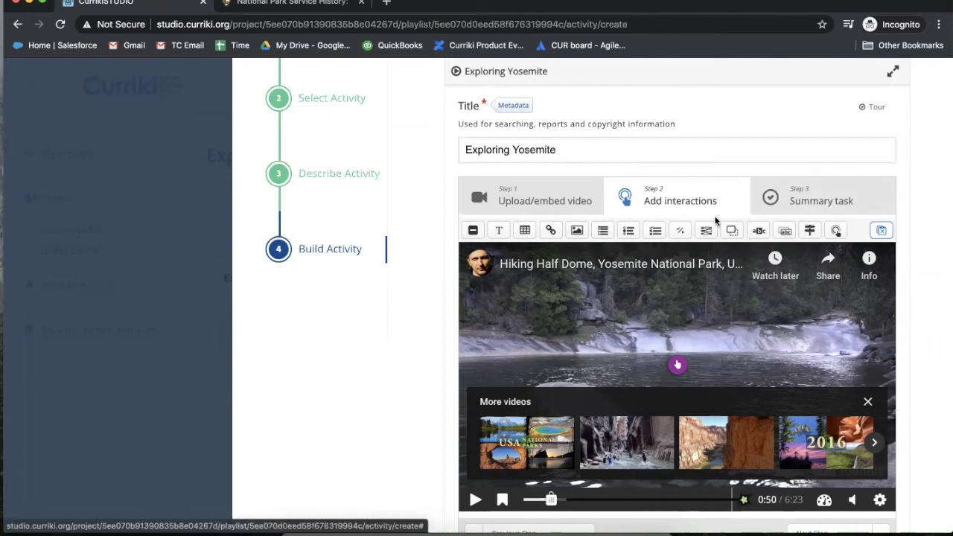
{"action": "scroll", "scroll_direction": "down", "scroll_amount": 3}
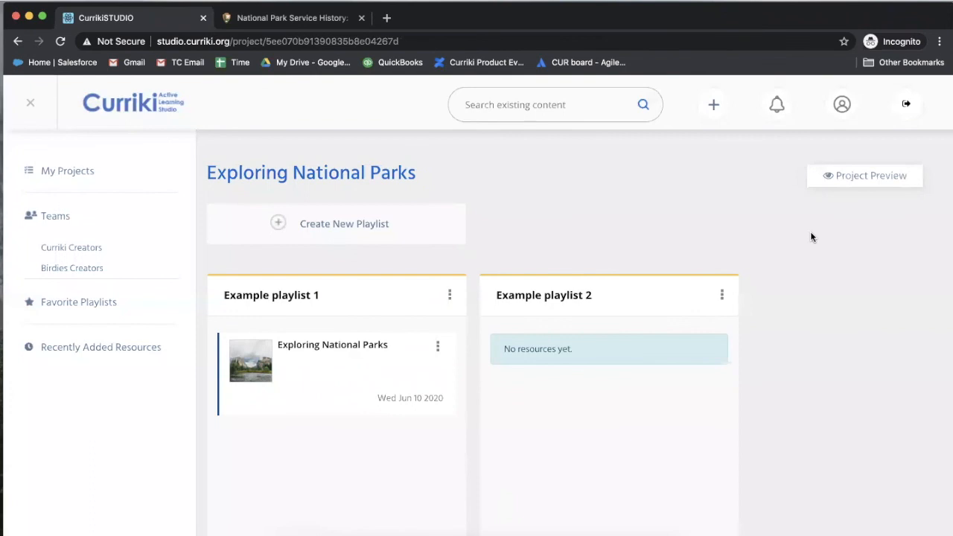
{"action": "mouse_move", "coordinate": [849, 181]}
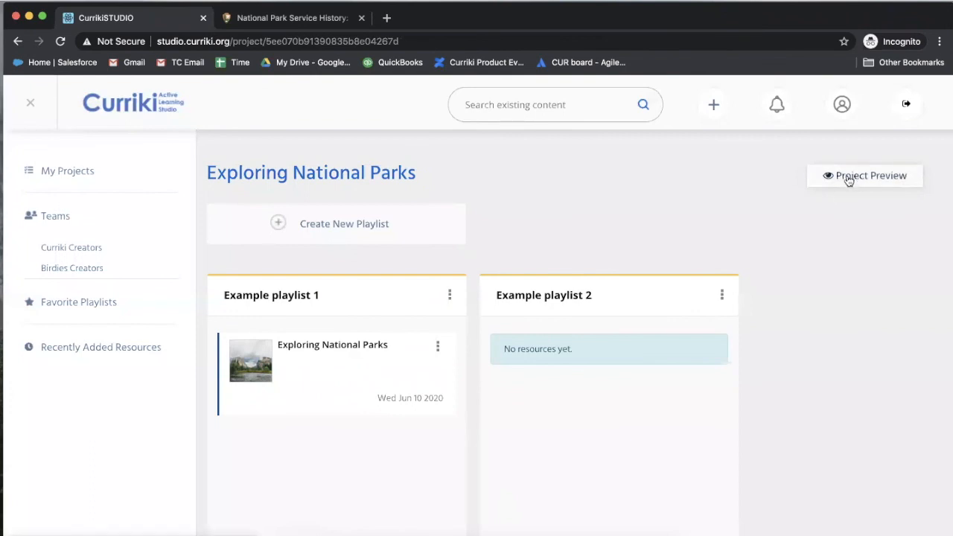
- Preview the project and open the Exploring Yosemite activity to its Half Dome video
{"action": "left_click", "coordinate": [864, 175]}
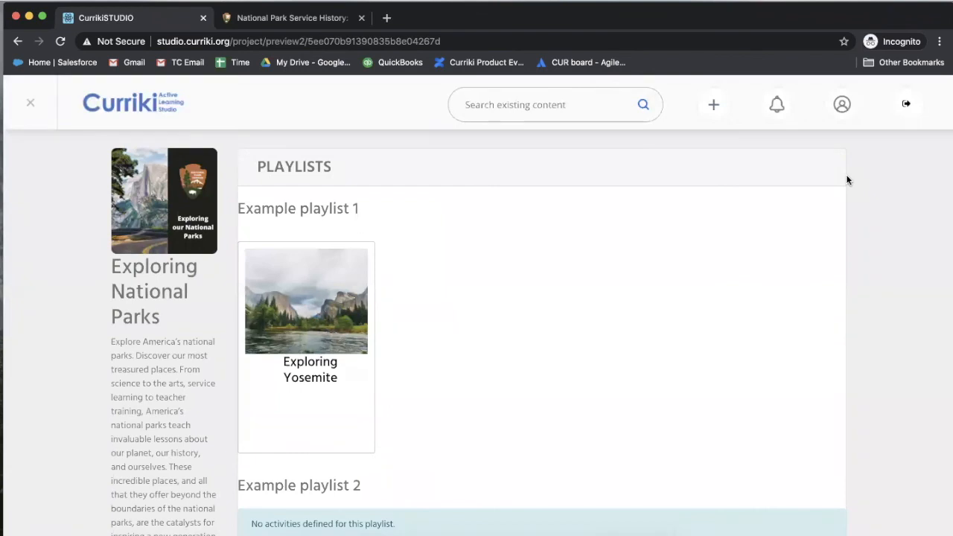
{"action": "mouse_move", "coordinate": [265, 316]}
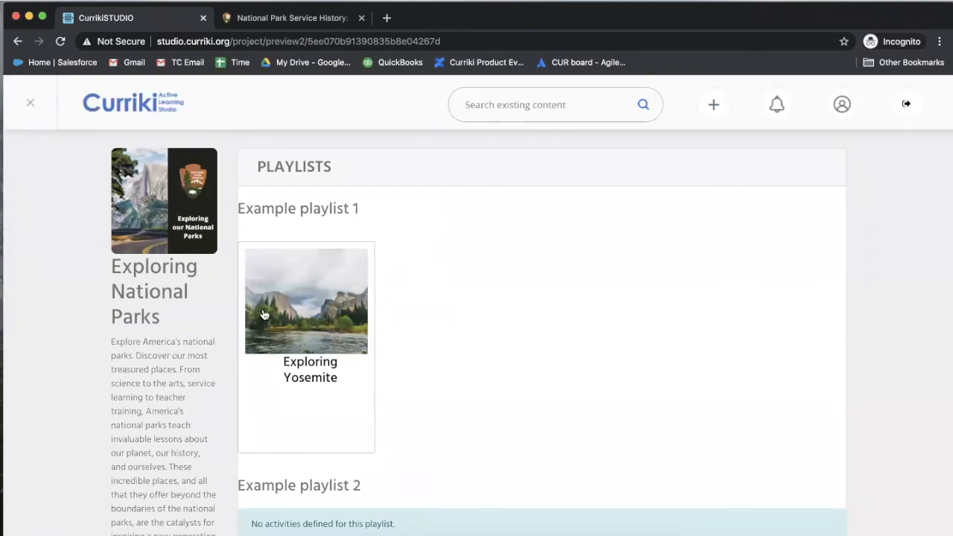
{"action": "mouse_move", "coordinate": [262, 335]}
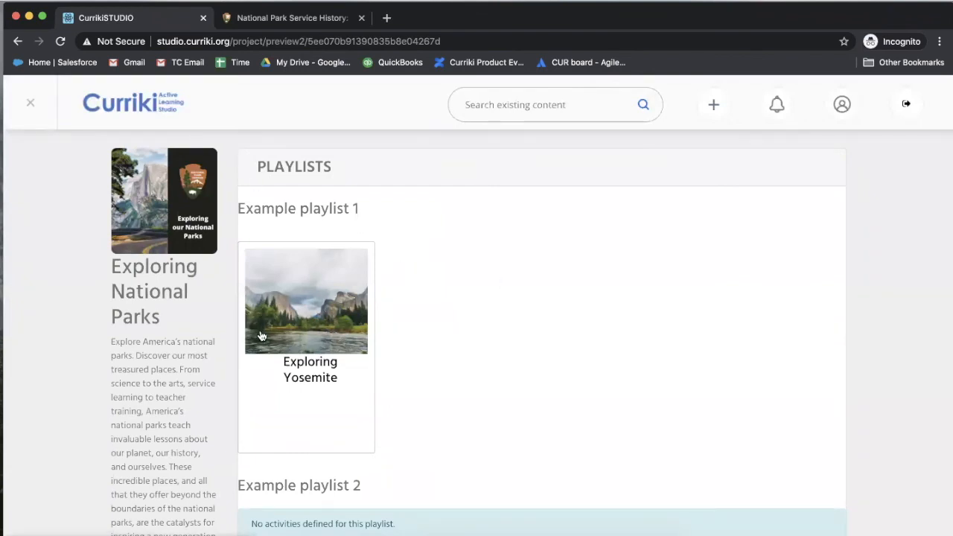
{"action": "left_click", "coordinate": [307, 300]}
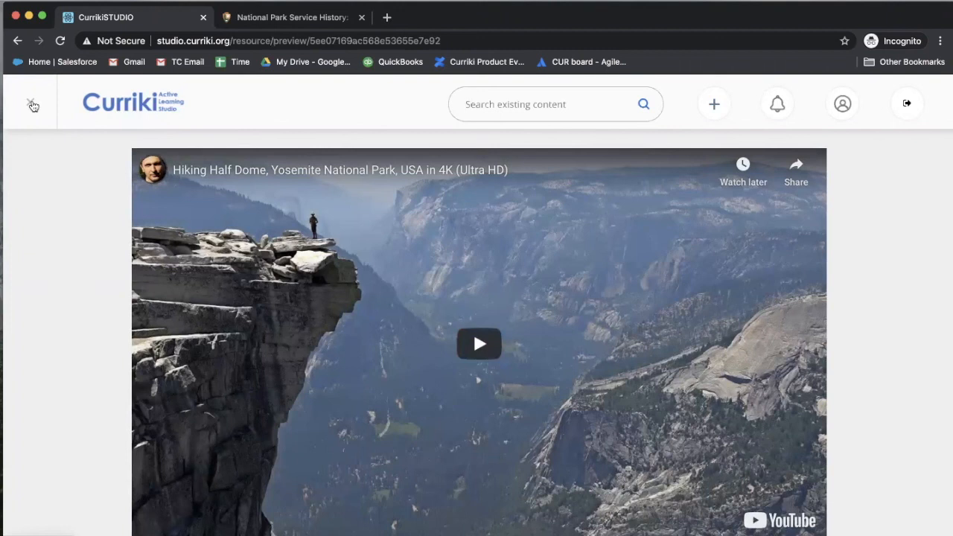
{"action": "mouse_move", "coordinate": [32, 101]}
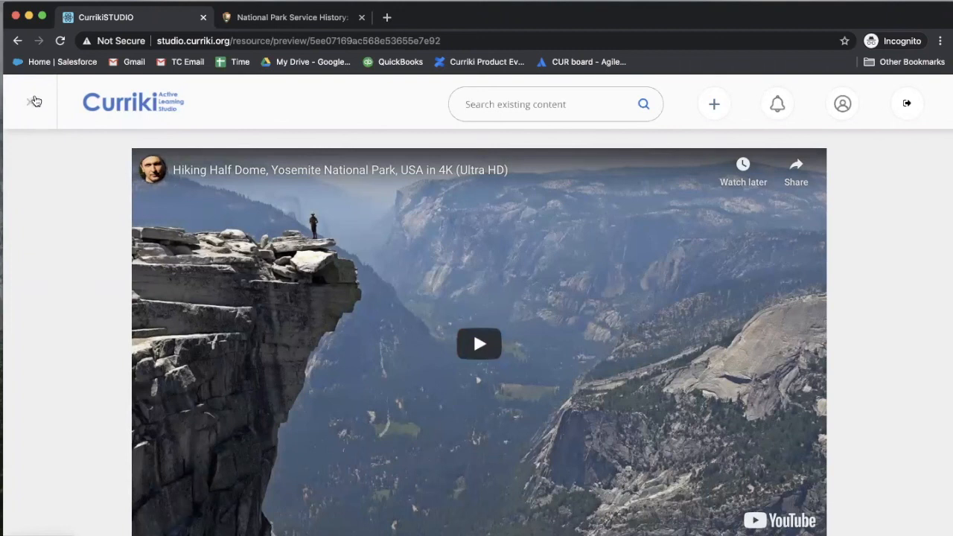